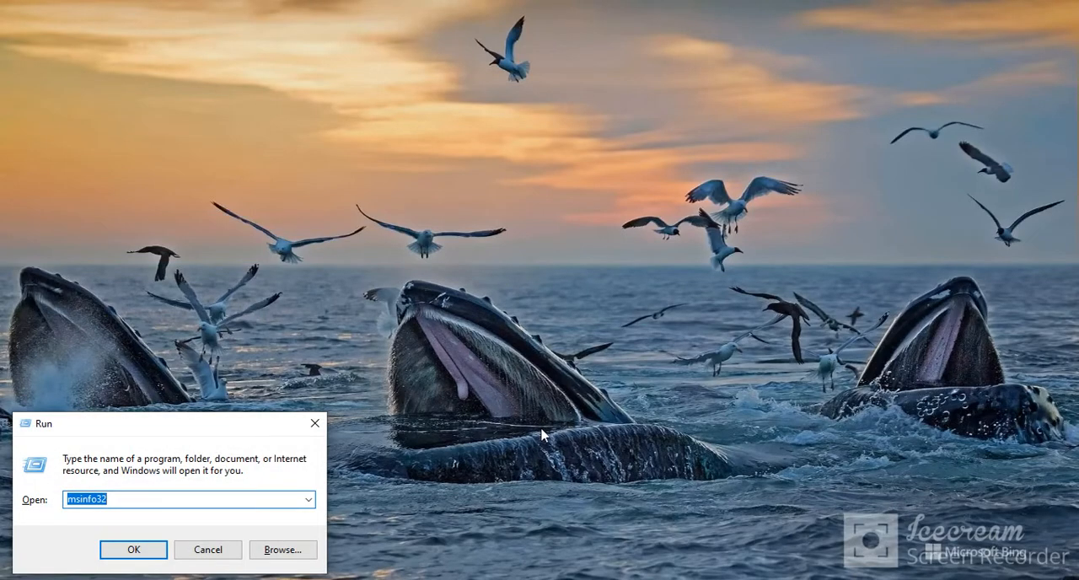
# Launch msinfo32 and review the HP manufacturer, 250 G7 model and Core i3-7020U processor rows
pyautogui.click(132, 549)
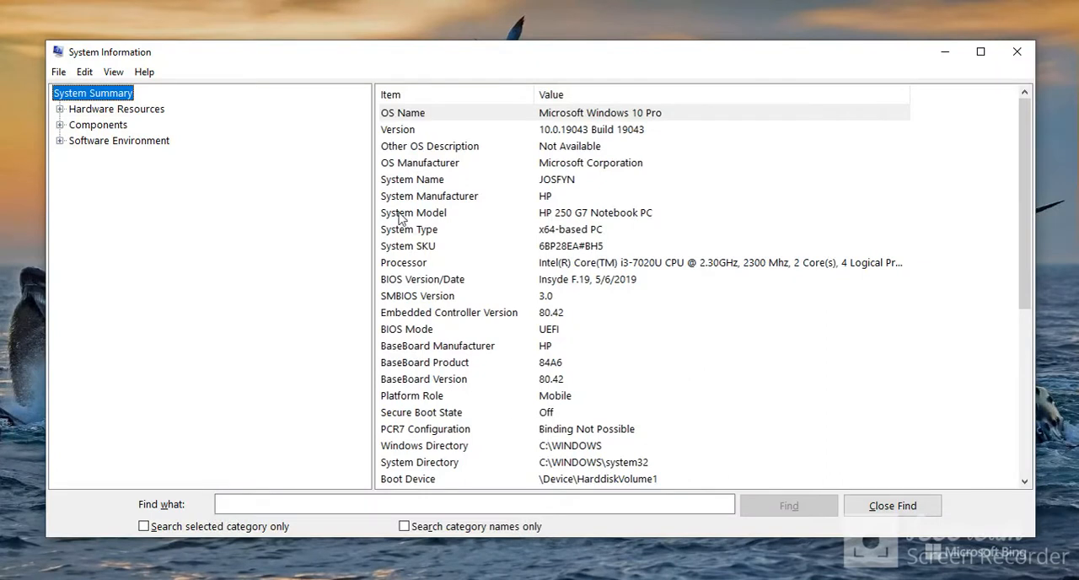
pyautogui.moveTo(320, 211)
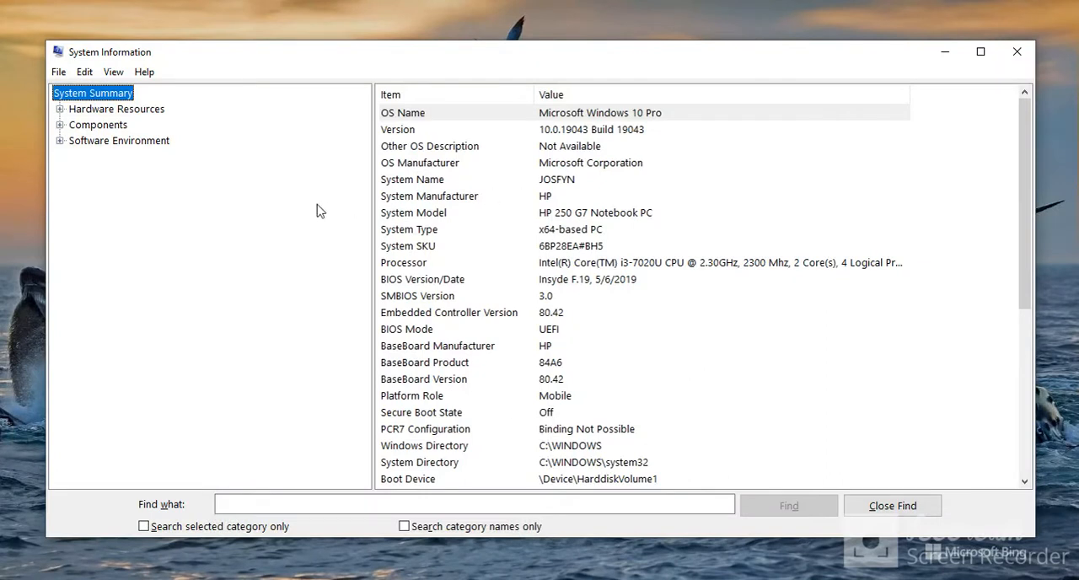
pyautogui.moveTo(507, 191)
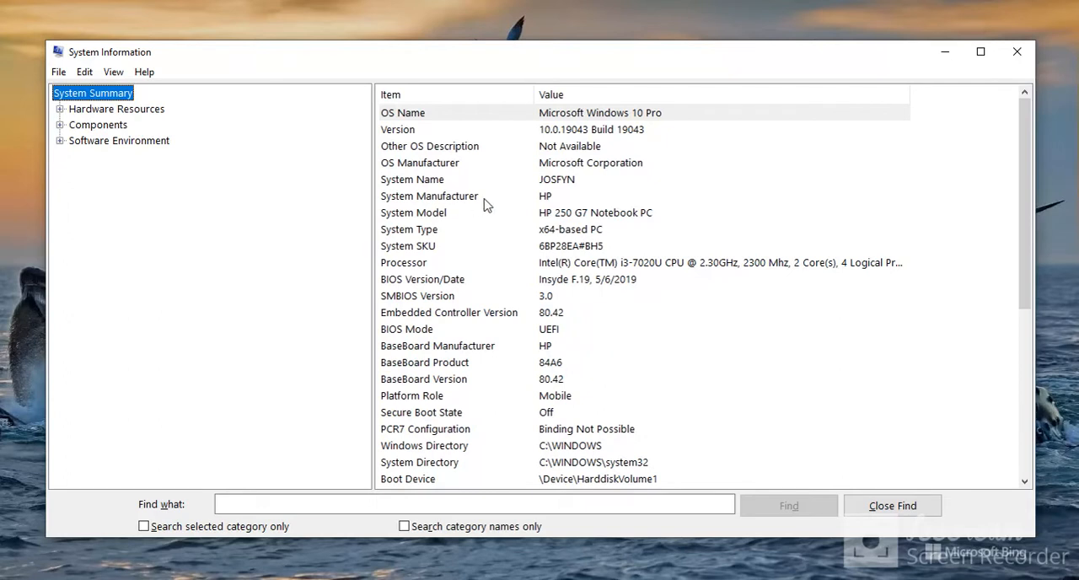
pyautogui.click(429, 195)
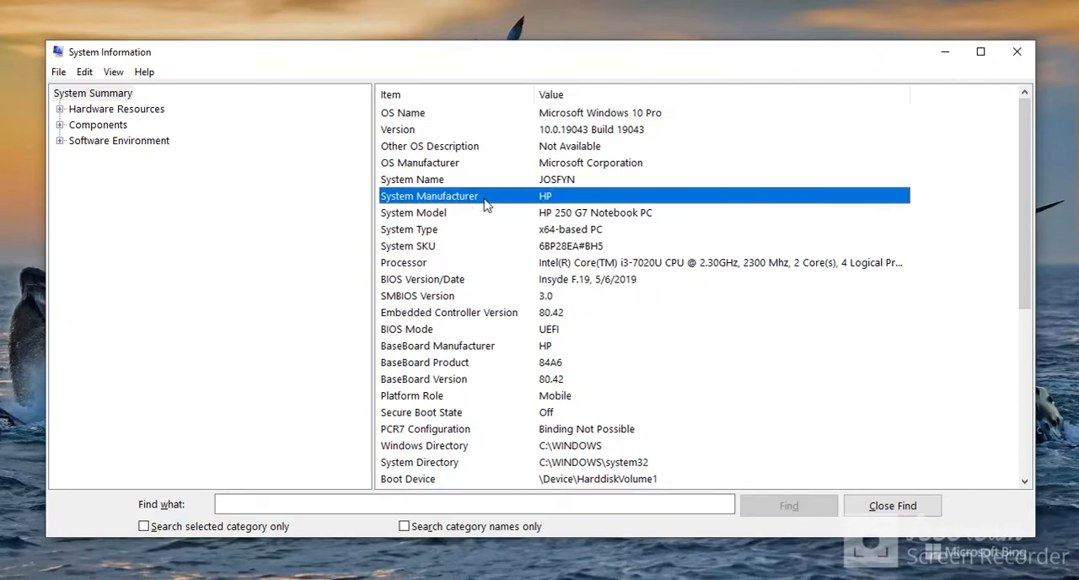
pyautogui.moveTo(506, 221)
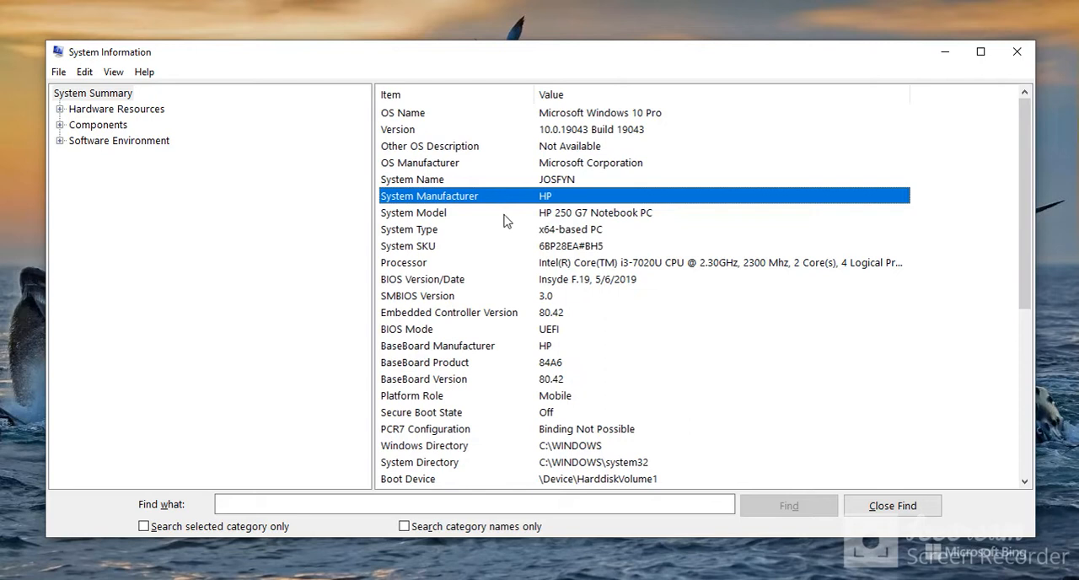
pyautogui.click(413, 213)
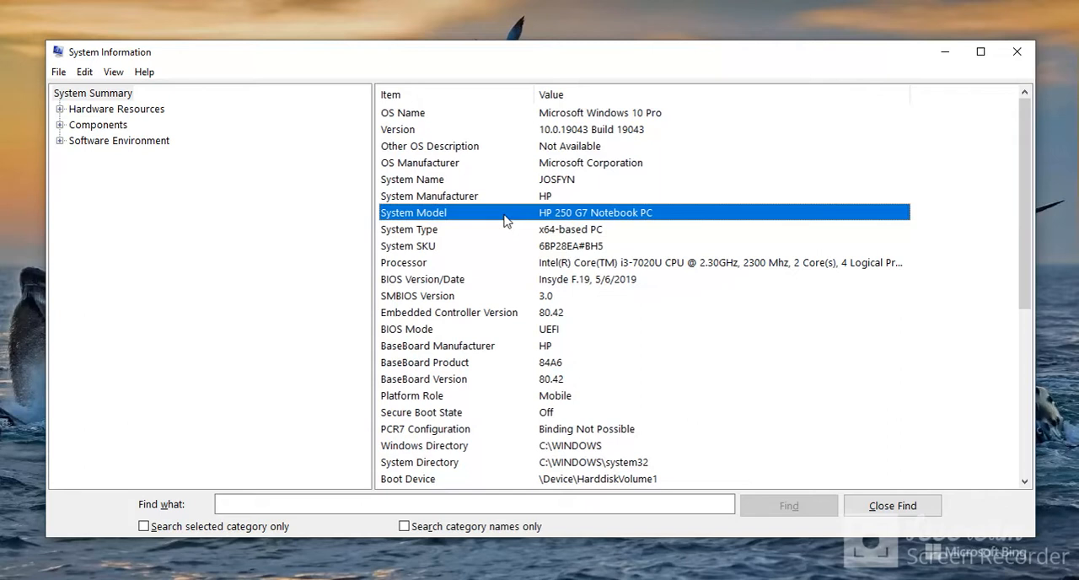
pyautogui.moveTo(414, 290)
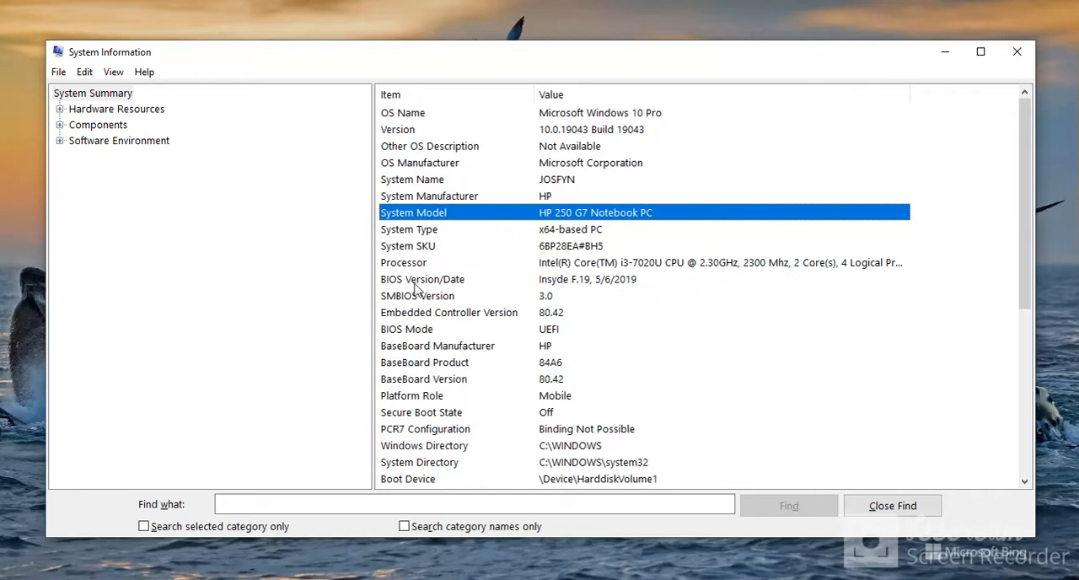
pyautogui.click(404, 262)
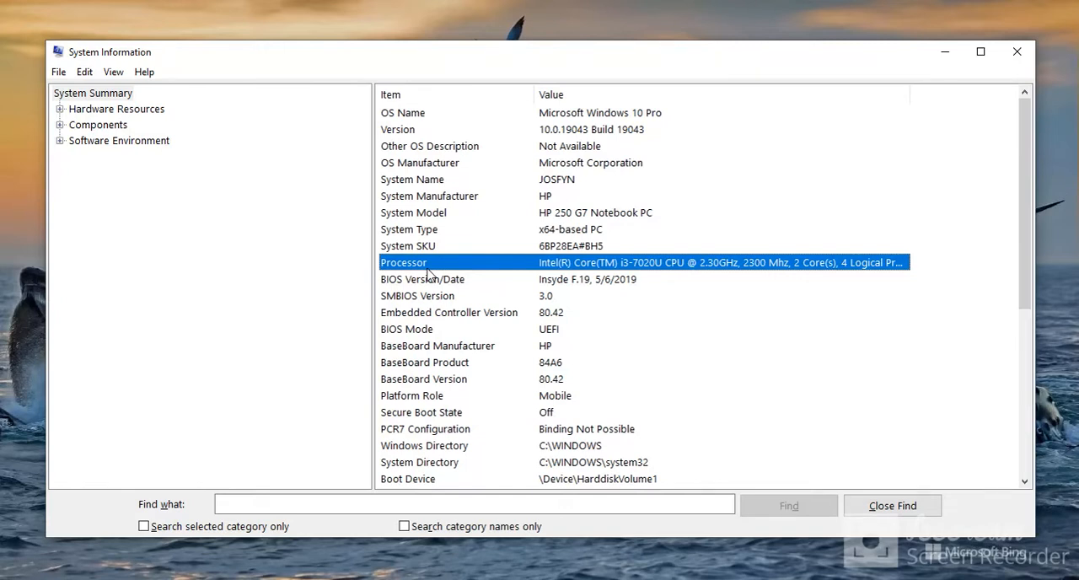
pyautogui.moveTo(609, 340)
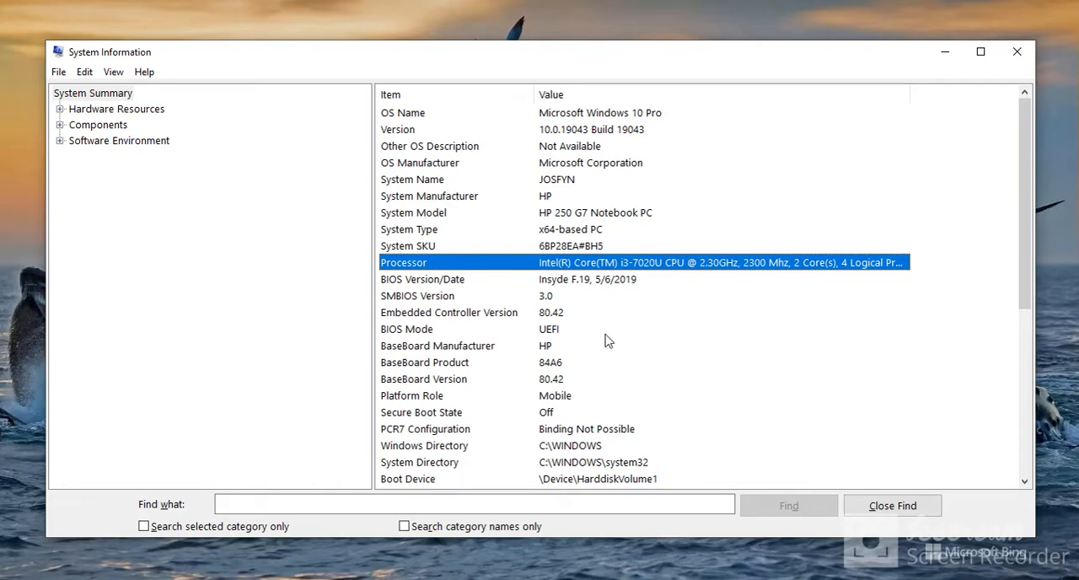
# Scroll the System Summary to the 8.00 GB Installed Physical Memory (RAM) row
pyautogui.scroll(-3)
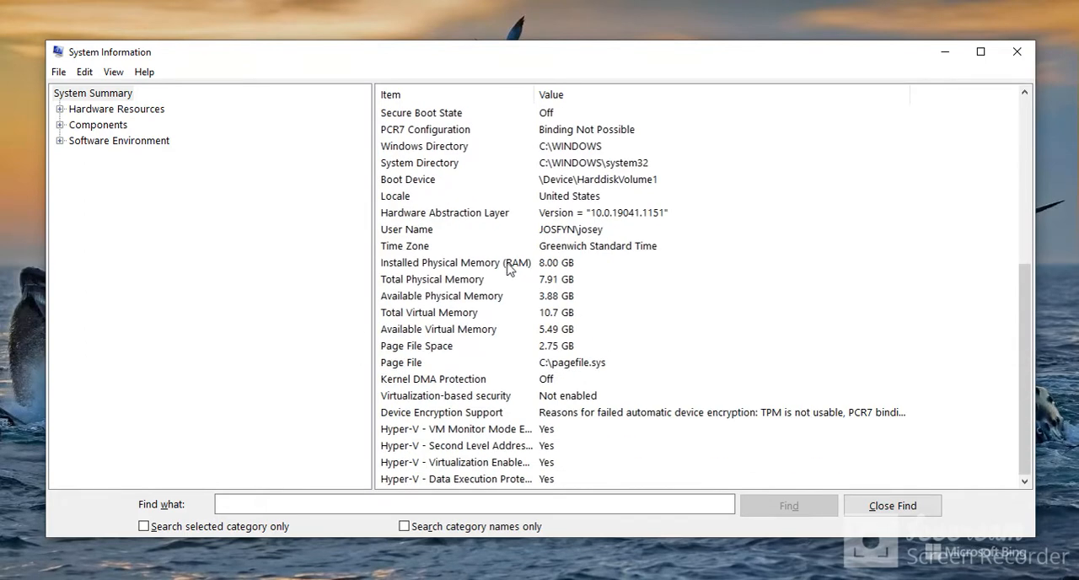
pyautogui.click(456, 262)
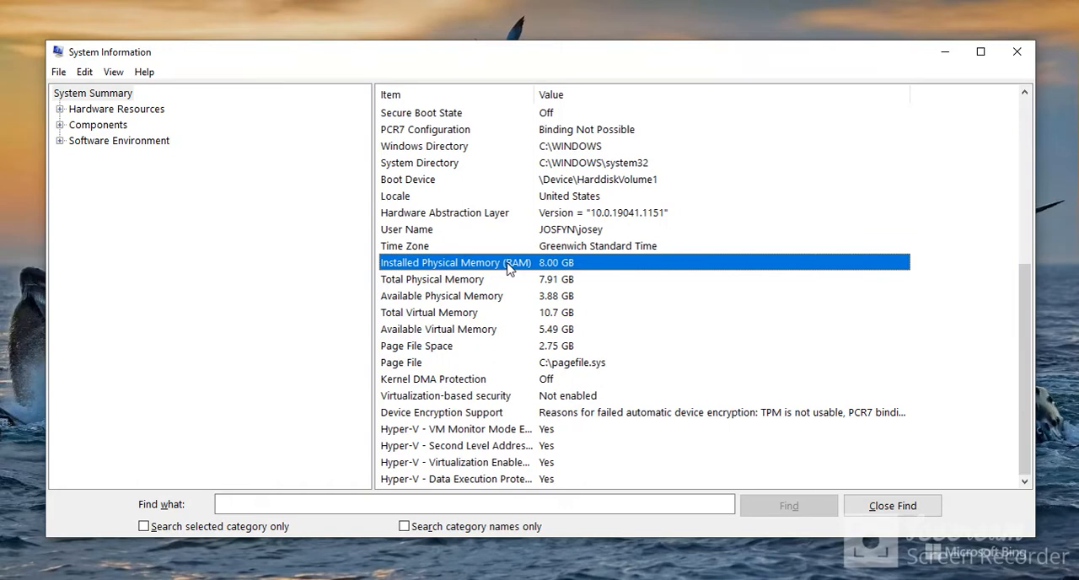
pyautogui.moveTo(886, 70)
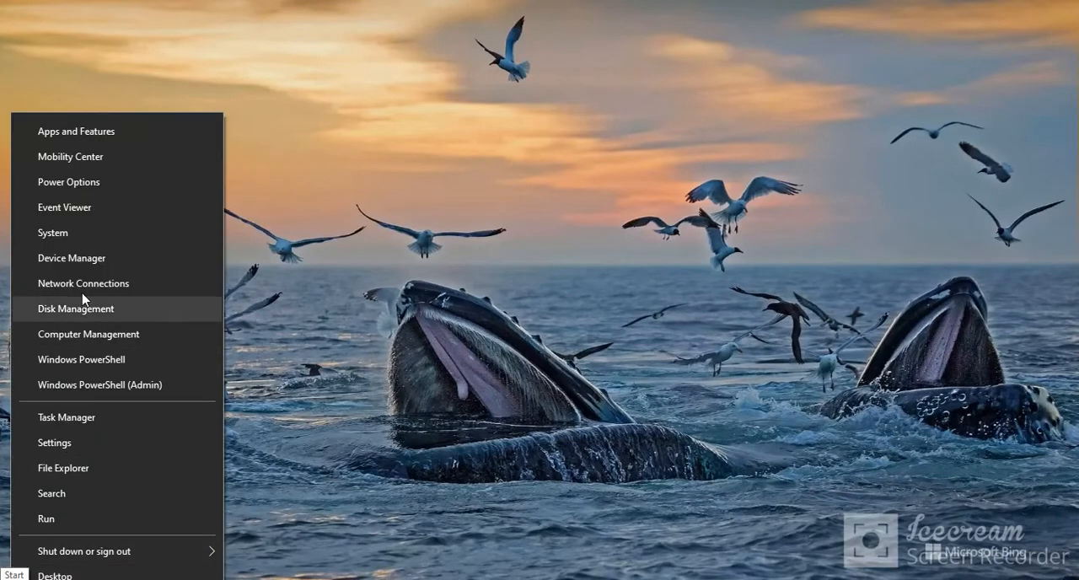
pyautogui.moveTo(84, 232)
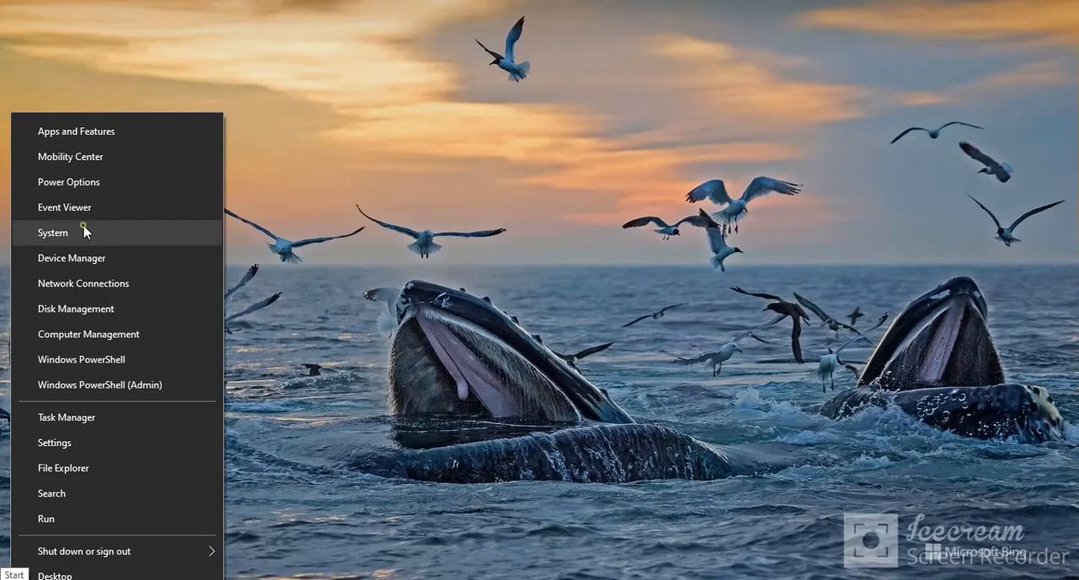
# Open System from Win+X and browse the About page's Device and Windows specifications
pyautogui.click(52, 231)
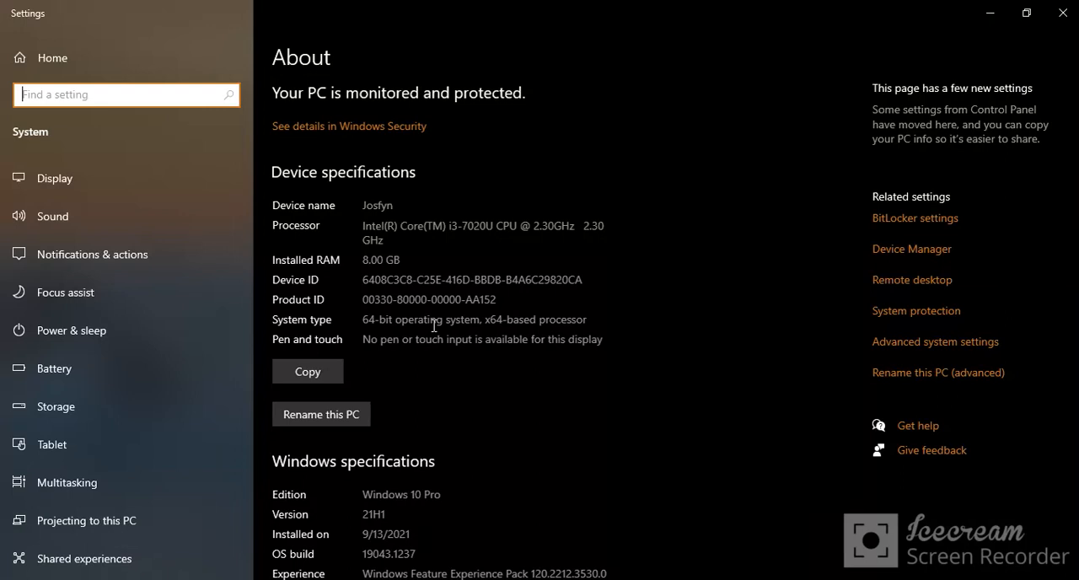
pyautogui.moveTo(526, 399)
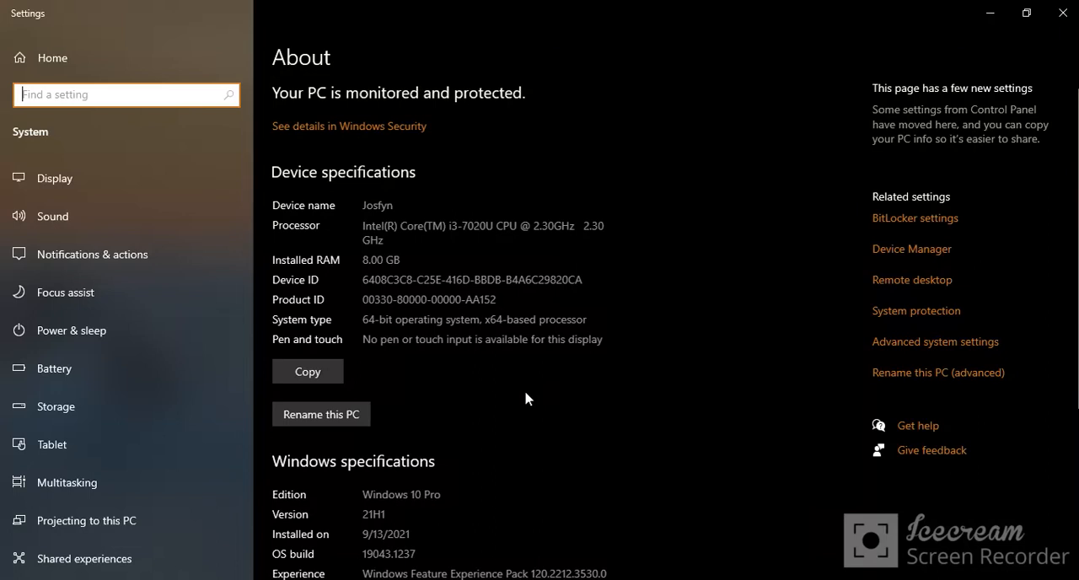
pyautogui.scroll(-3)
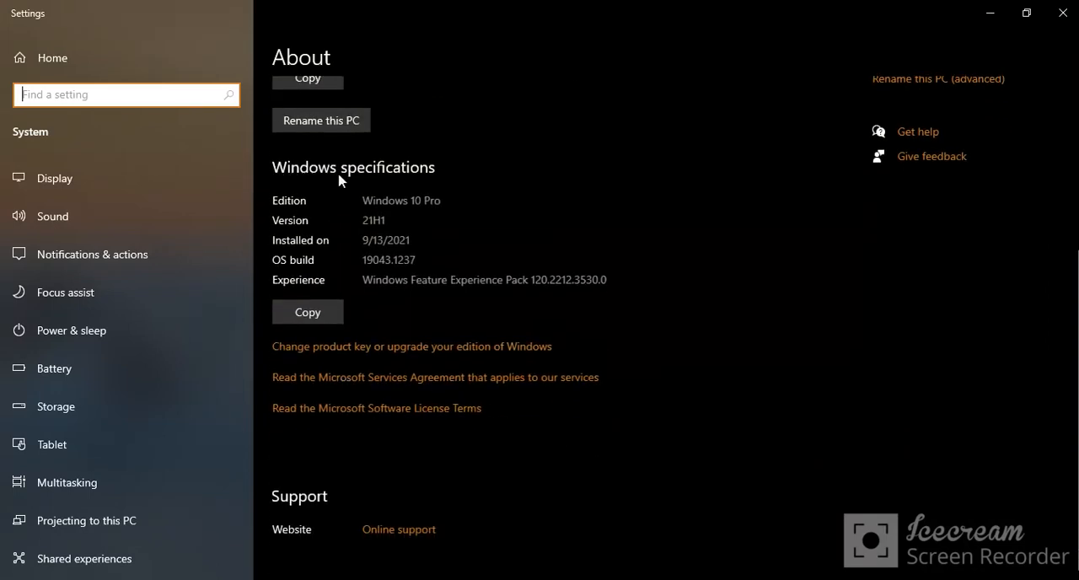
pyautogui.moveTo(353, 228)
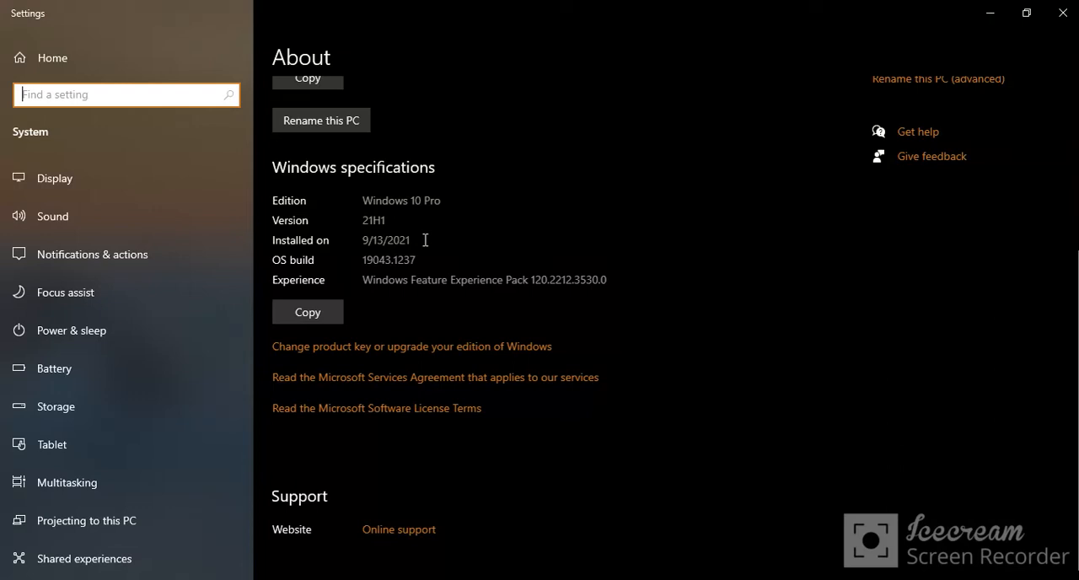
pyautogui.scroll(3)
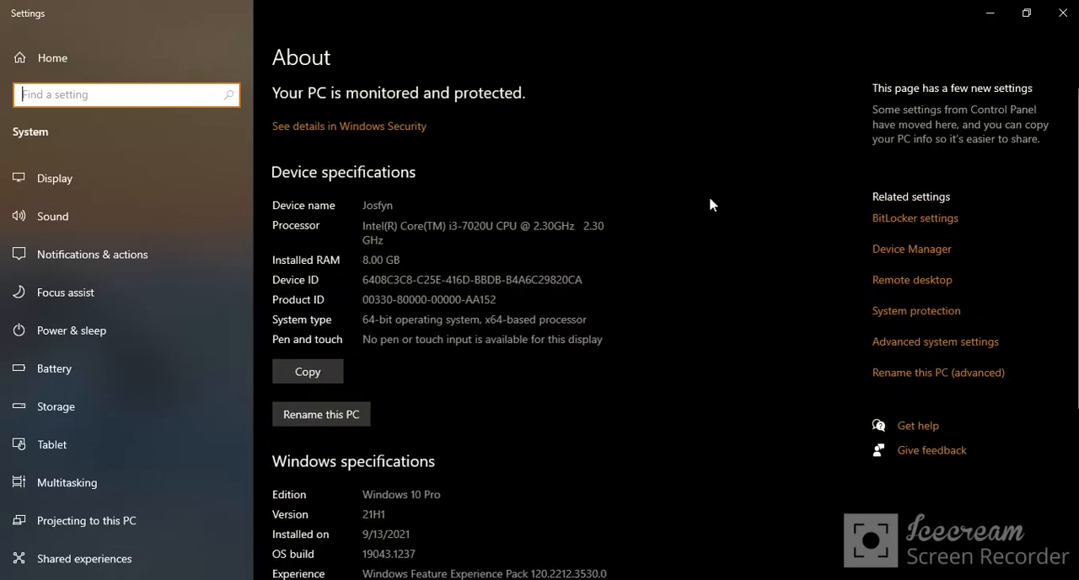
pyautogui.moveTo(1063, 13)
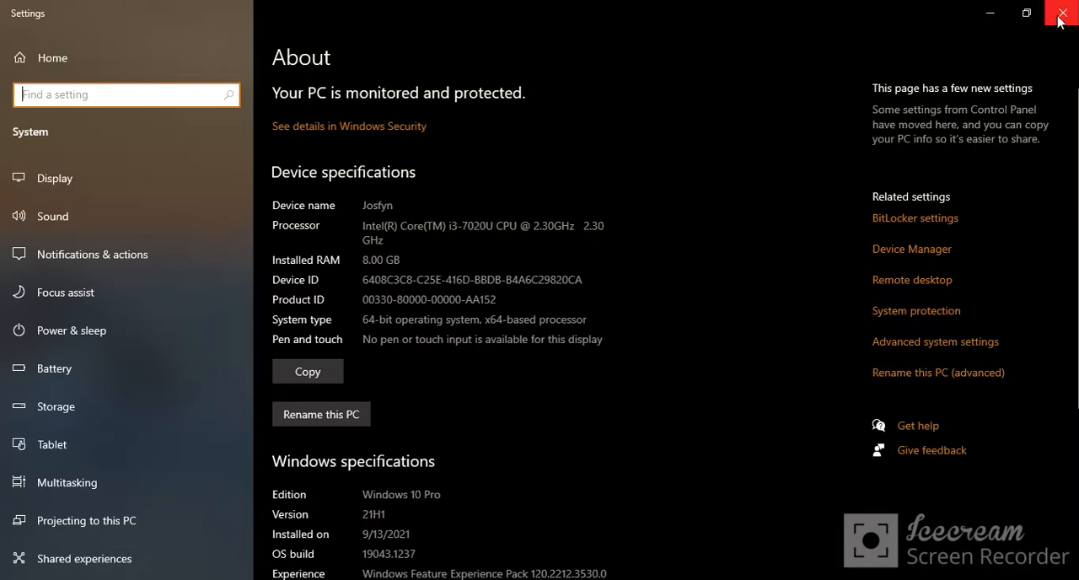
# Close Settings and open Disk Management to view Disk 0 with C: and D:
pyautogui.click(1061, 12)
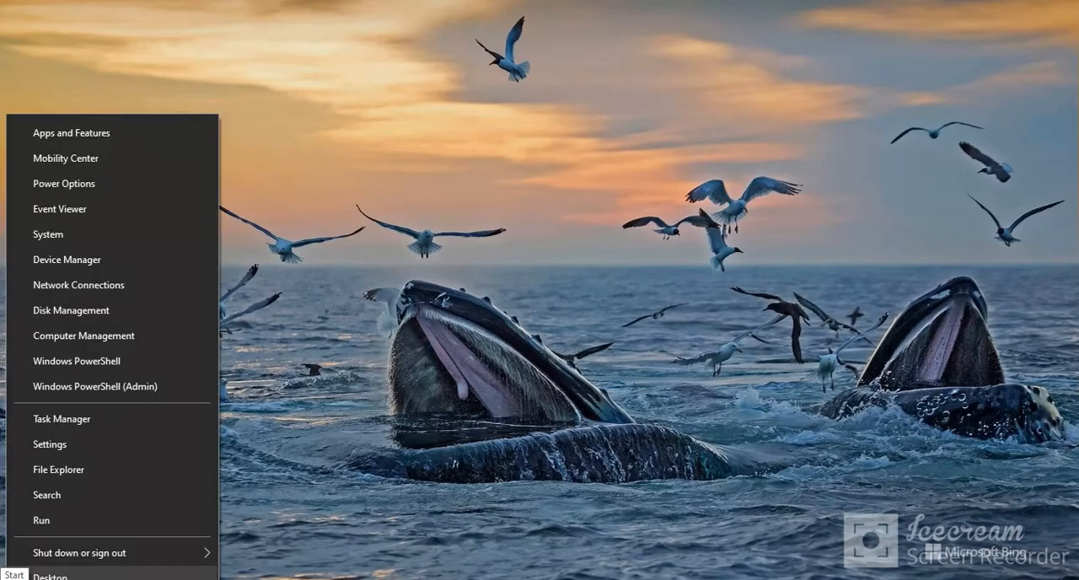
pyautogui.moveTo(84, 258)
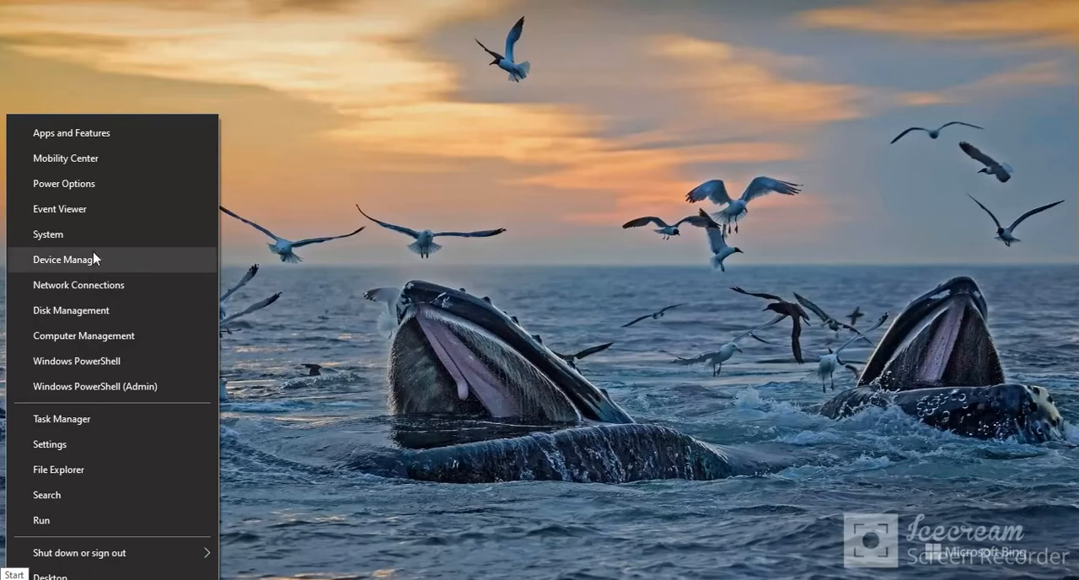
pyautogui.click(71, 310)
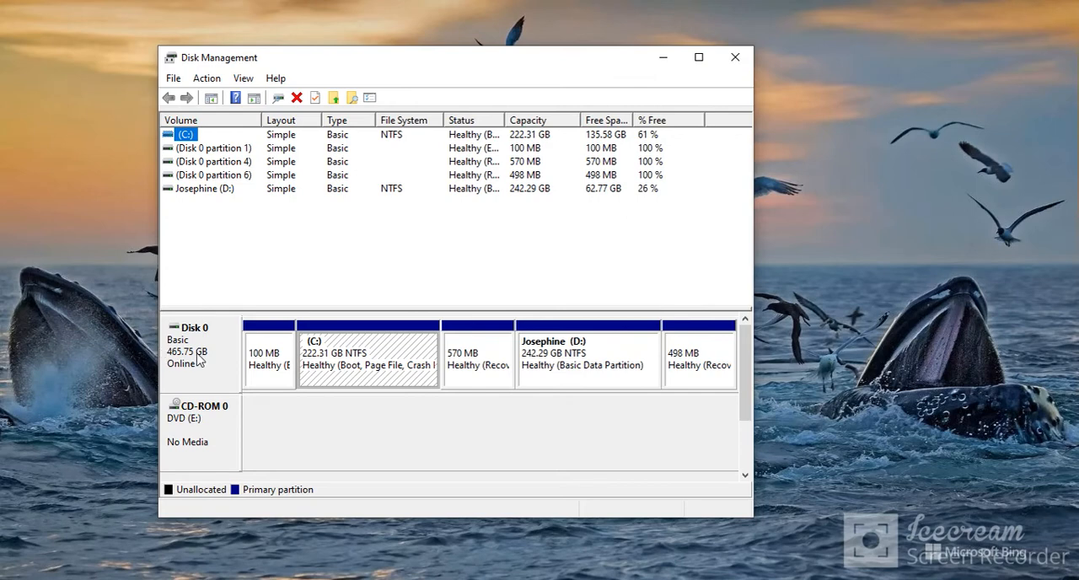
pyautogui.moveTo(173, 377)
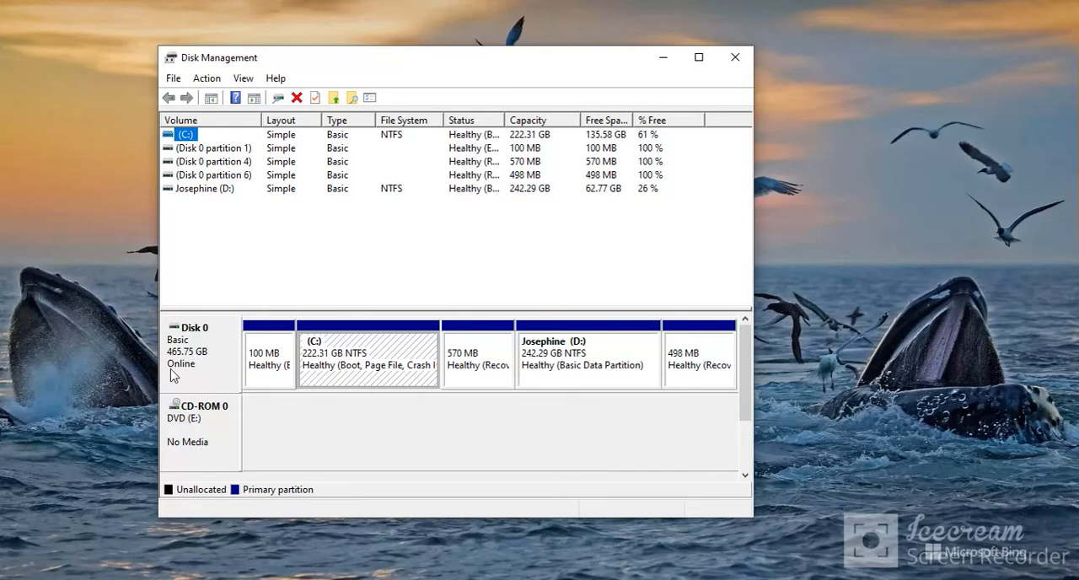
pyautogui.moveTo(188, 371)
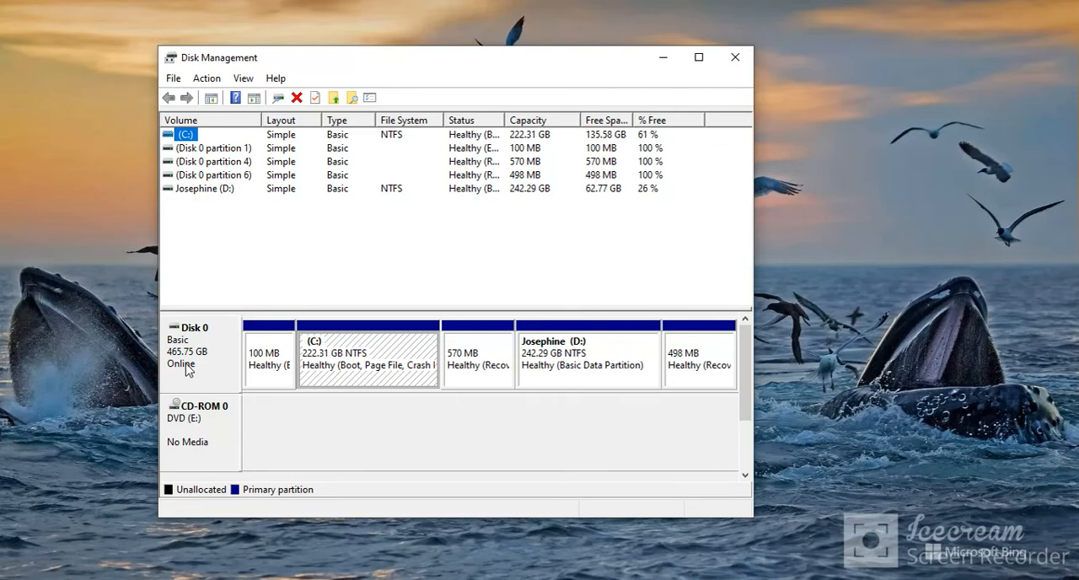
pyautogui.moveTo(218, 370)
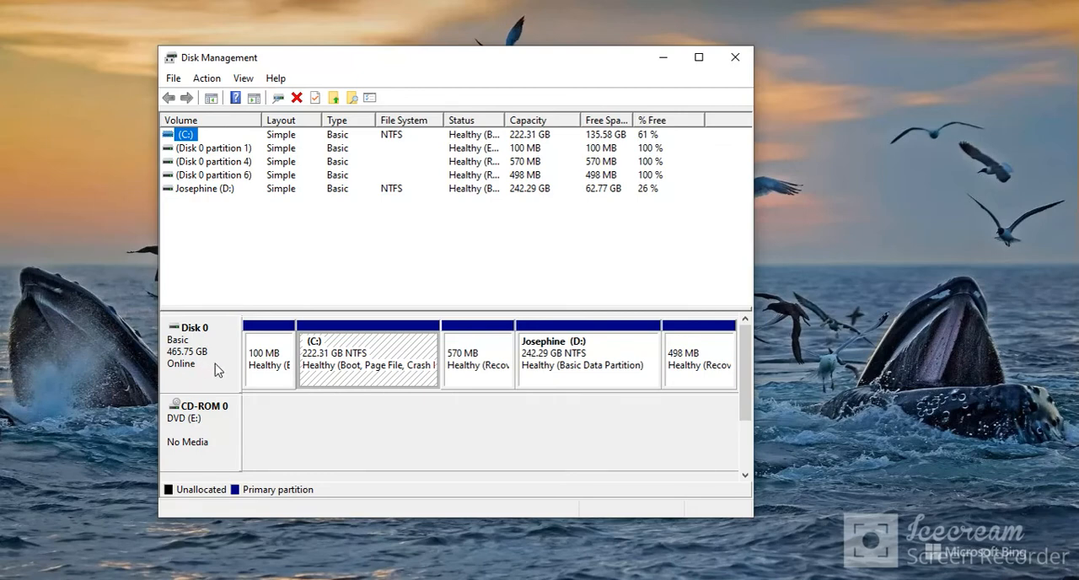
pyautogui.moveTo(366, 298)
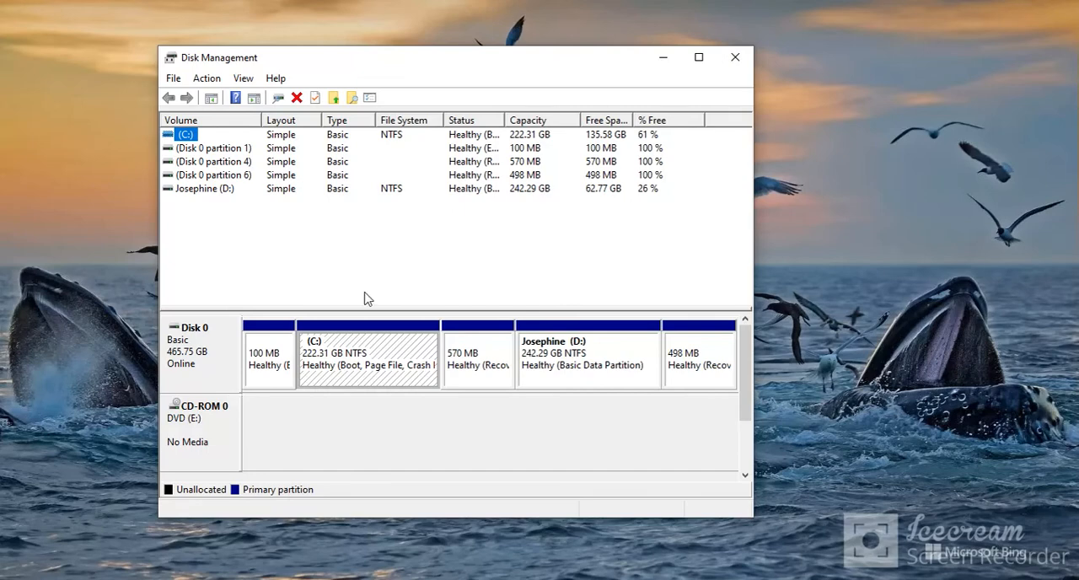
pyautogui.moveTo(734, 57)
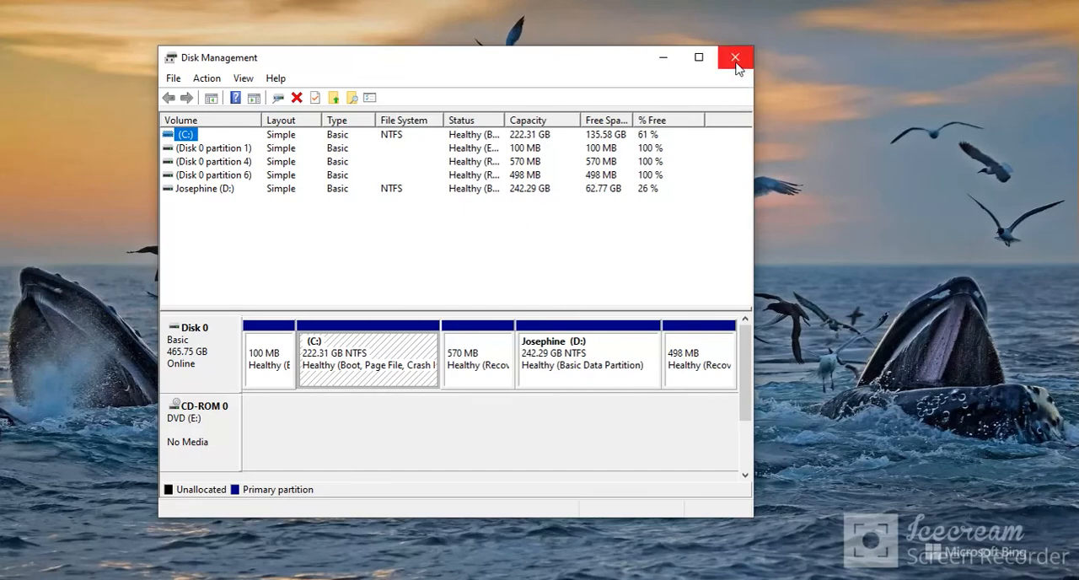
pyautogui.moveTo(735, 58)
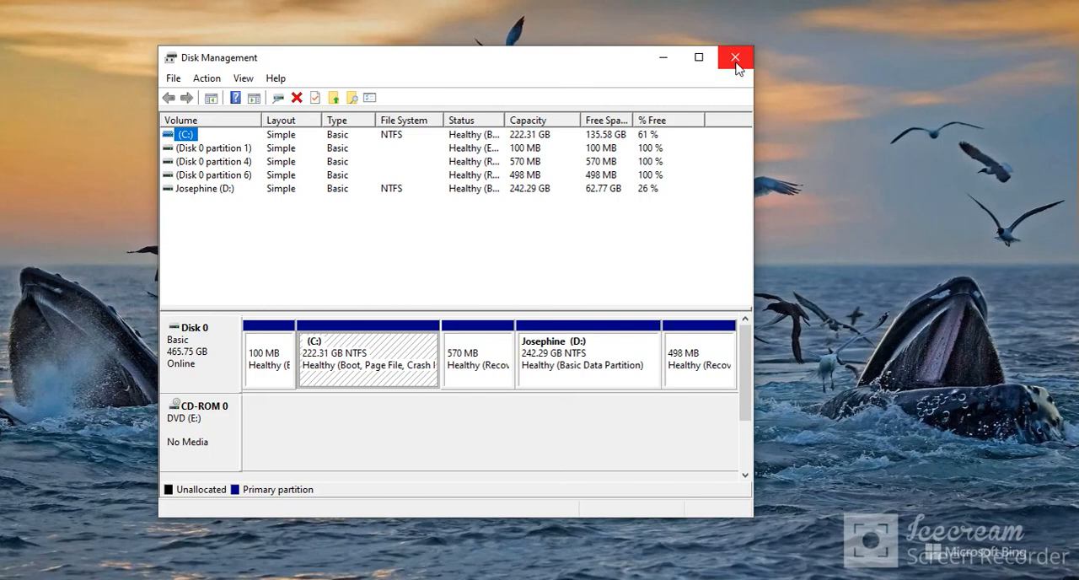
# Close the Disk Management window, returning to the desktop
pyautogui.click(734, 57)
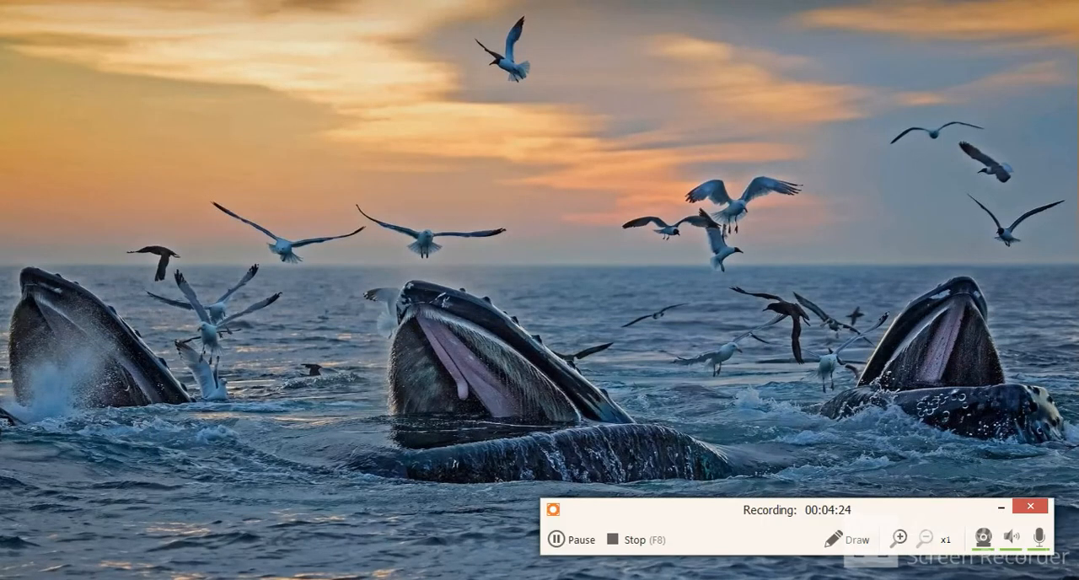